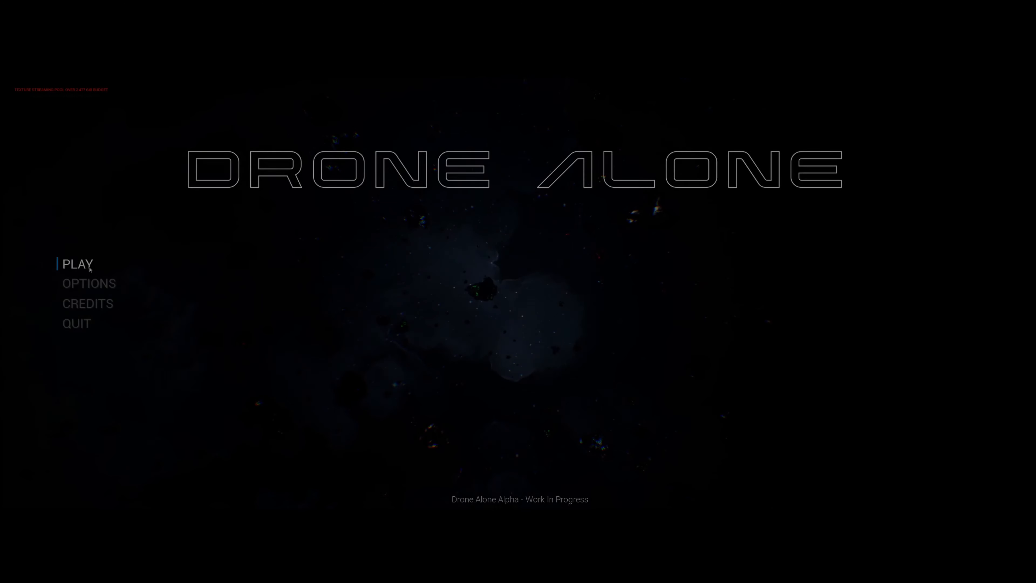
Start the game from the main menu, loading in with the yellow drone docked at the station
left_click(77, 264)
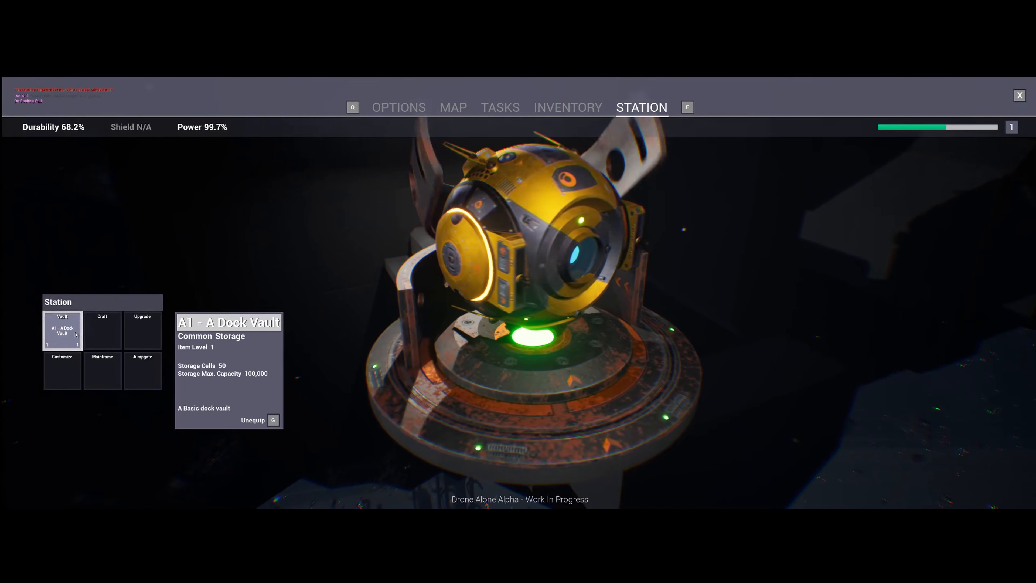
Spawn 1000 Oxygen (item ID 7) through the debug menu
left_click(568, 107)
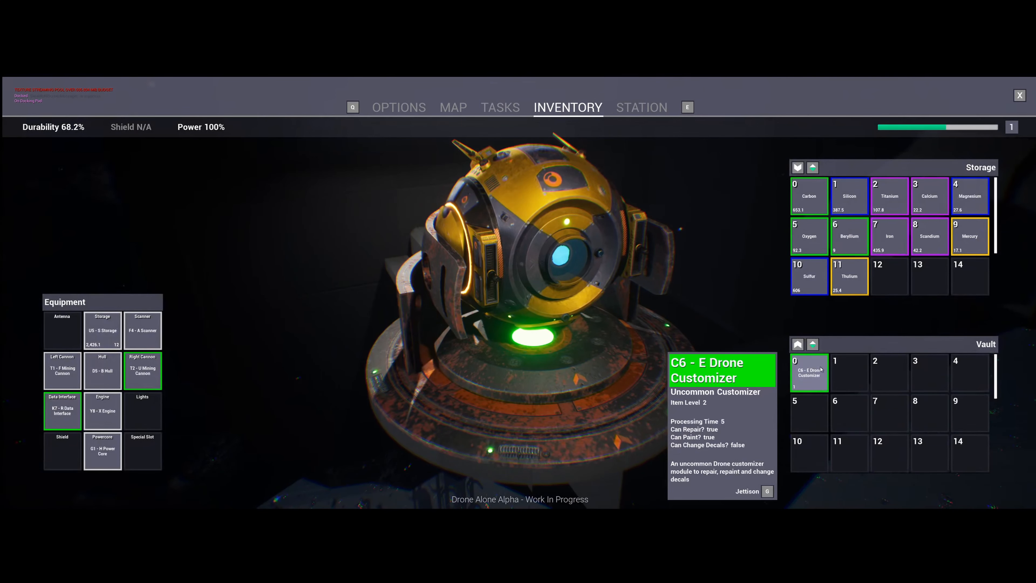
left_click(397, 107)
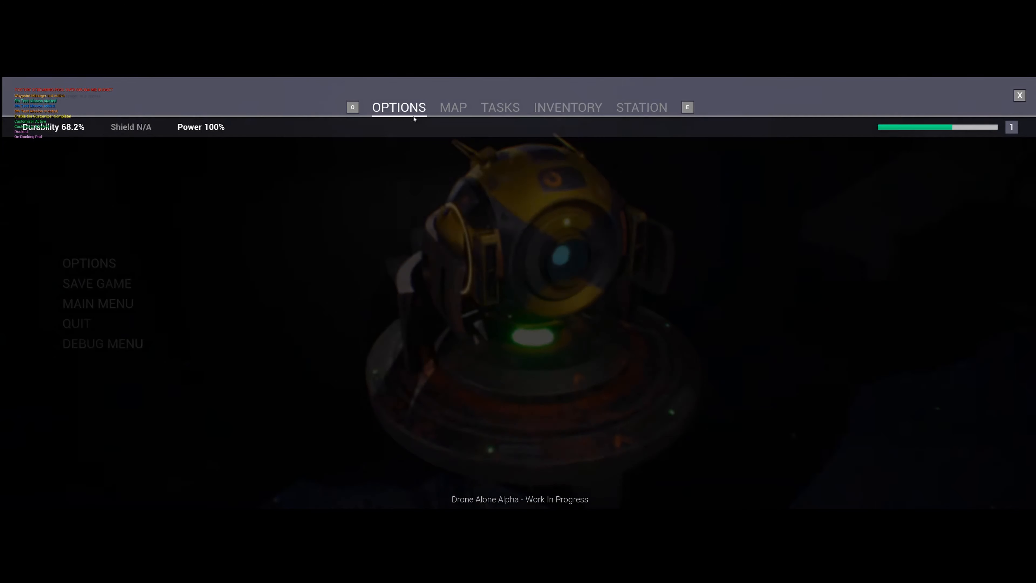
left_click(103, 343)
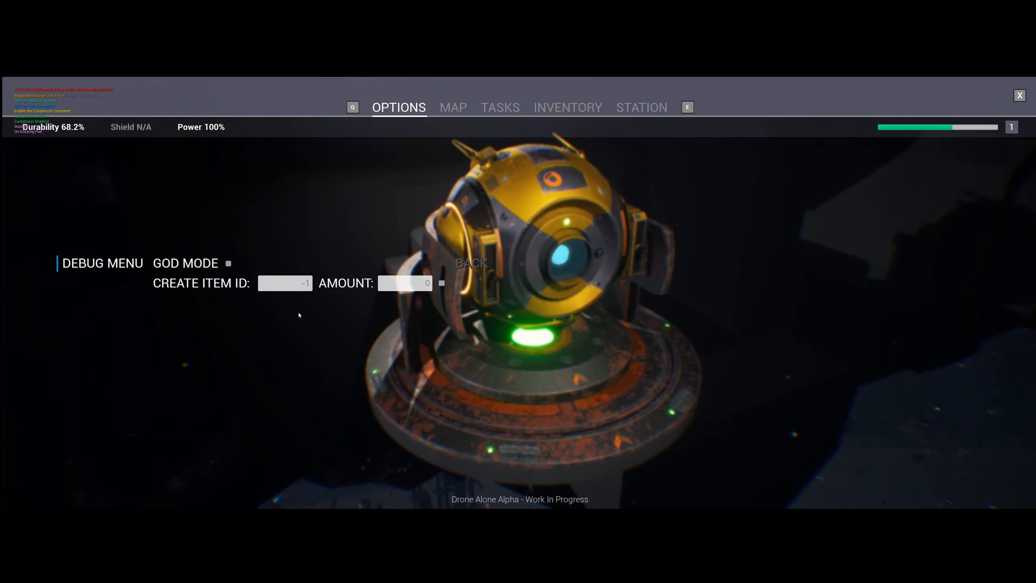
left_click(284, 283)
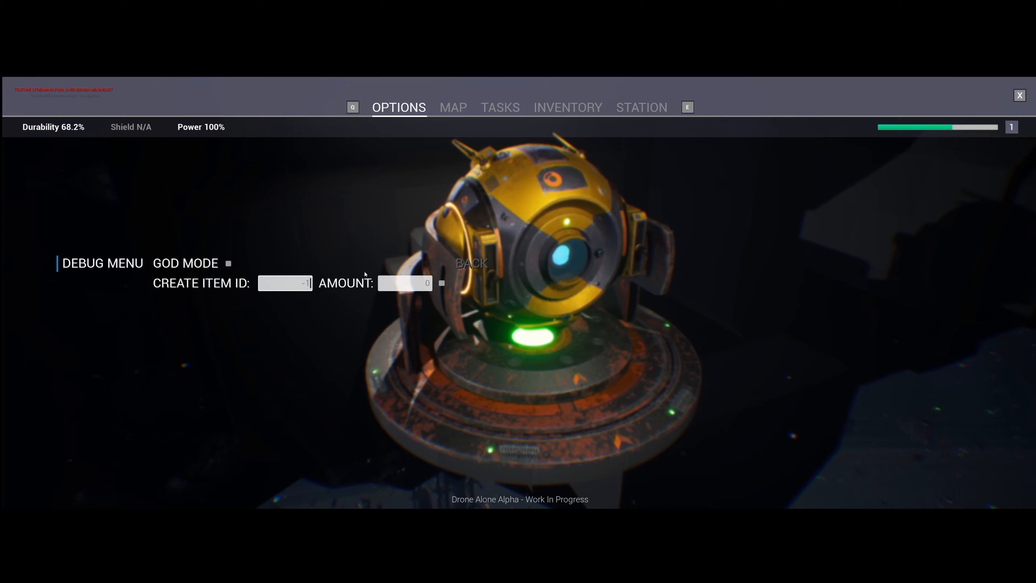
type("7")
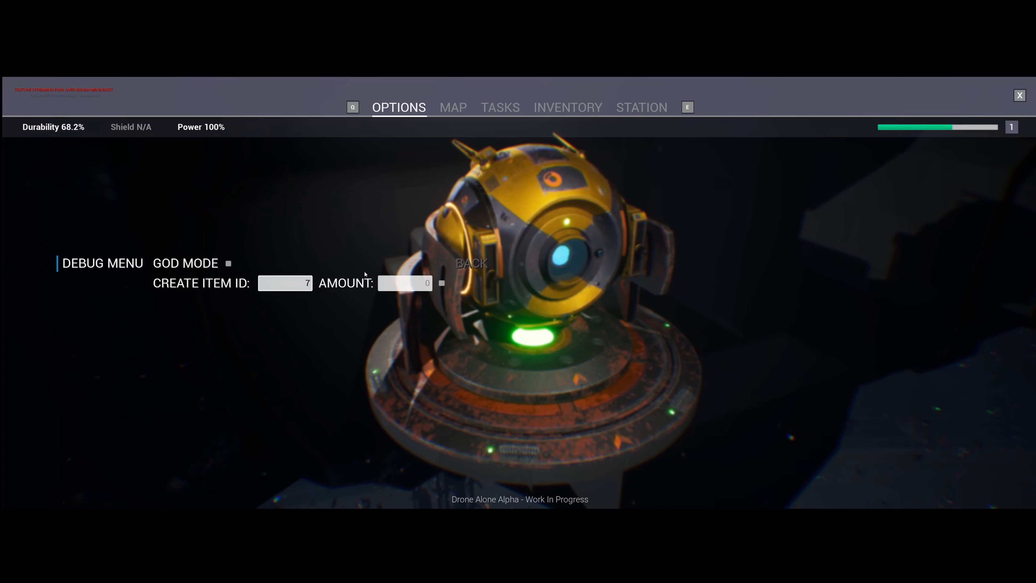
type("1000")
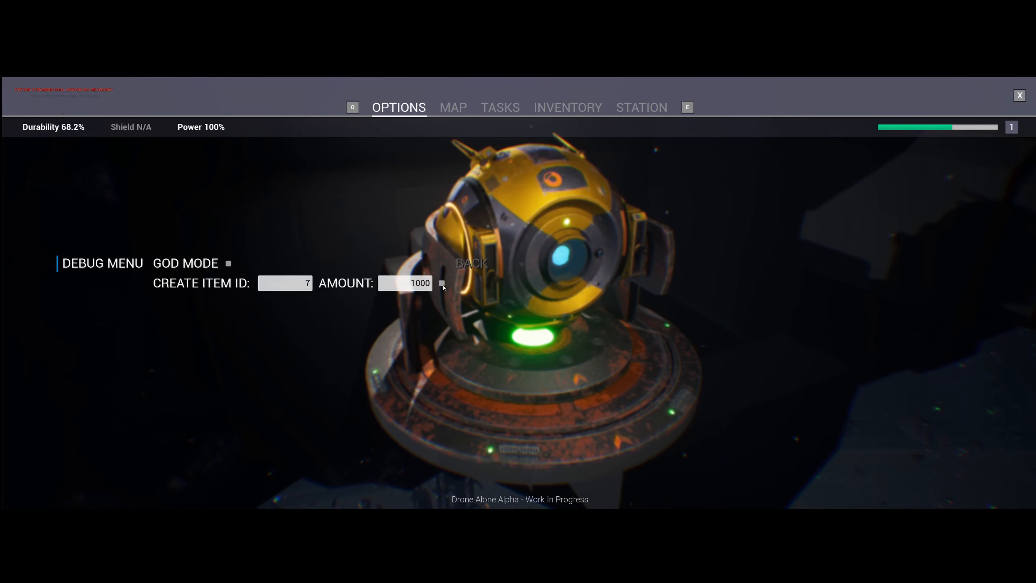
left_click(471, 263)
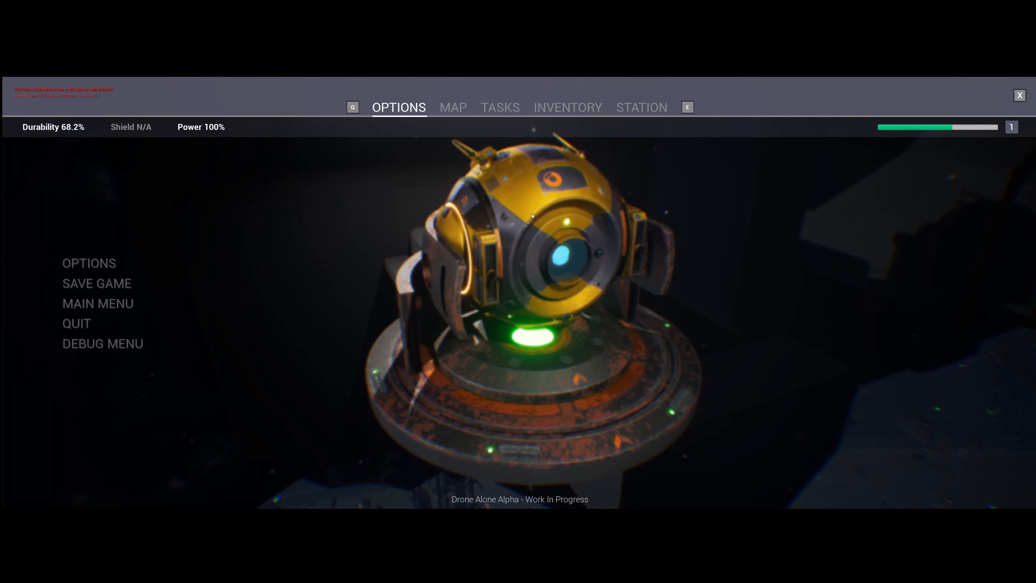
Confirm the Oxygen in storage and go to the station's Drone Customizer
left_click(567, 107)
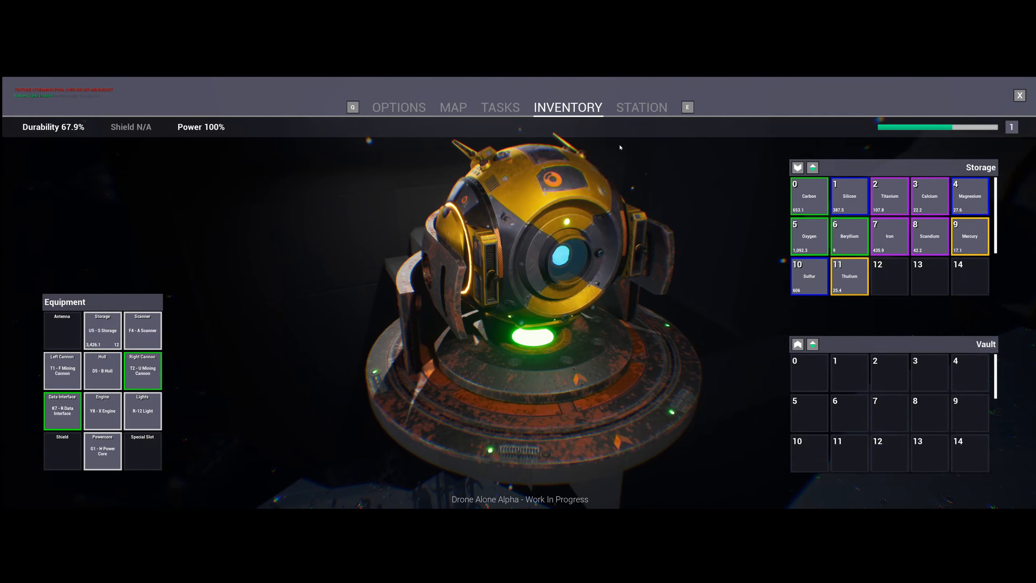
left_click(641, 107)
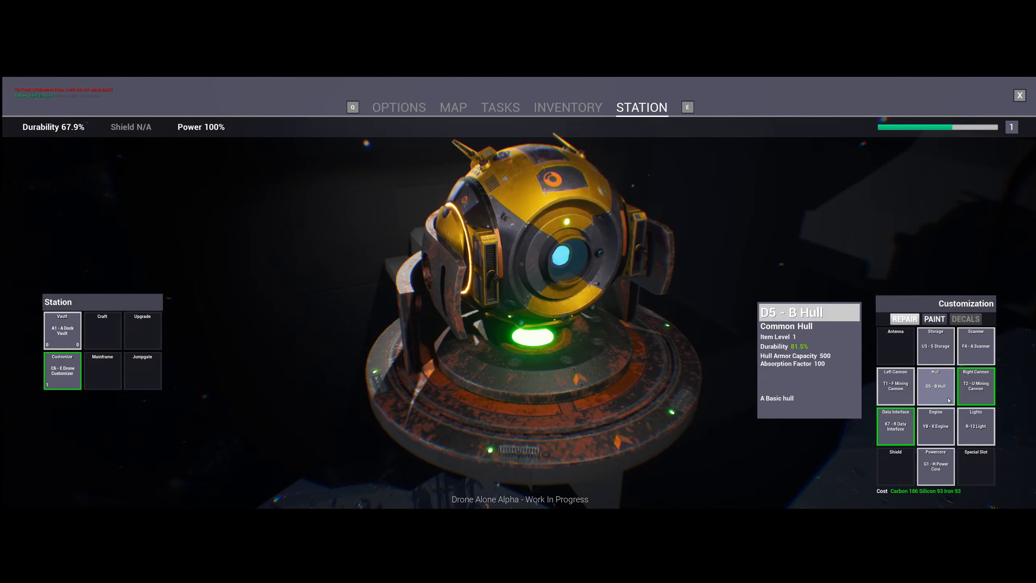
Try painting the hull and storage module, find it unaffordable, and return to the debug menu
left_click(934, 319)
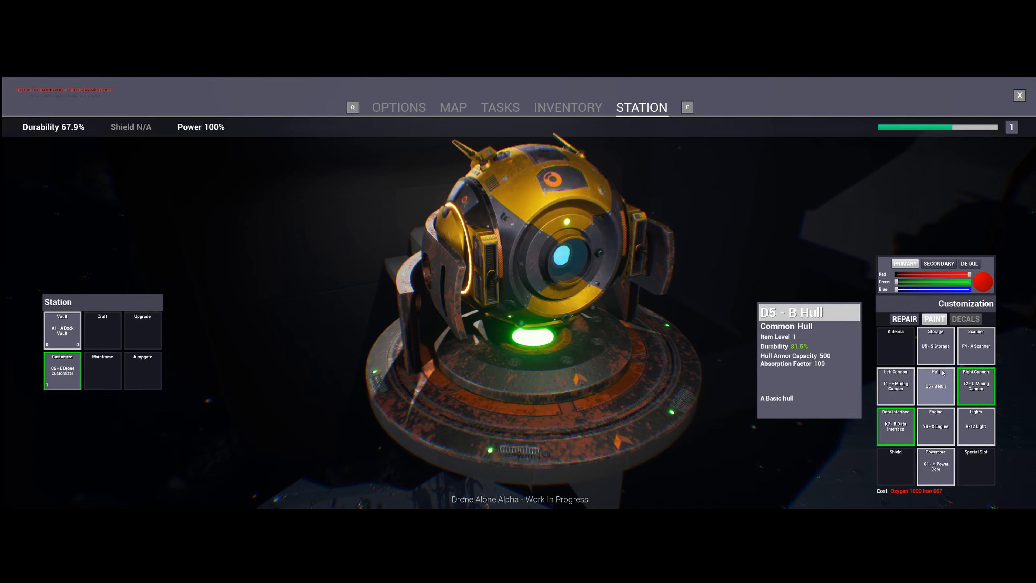
mouse_move(942, 374)
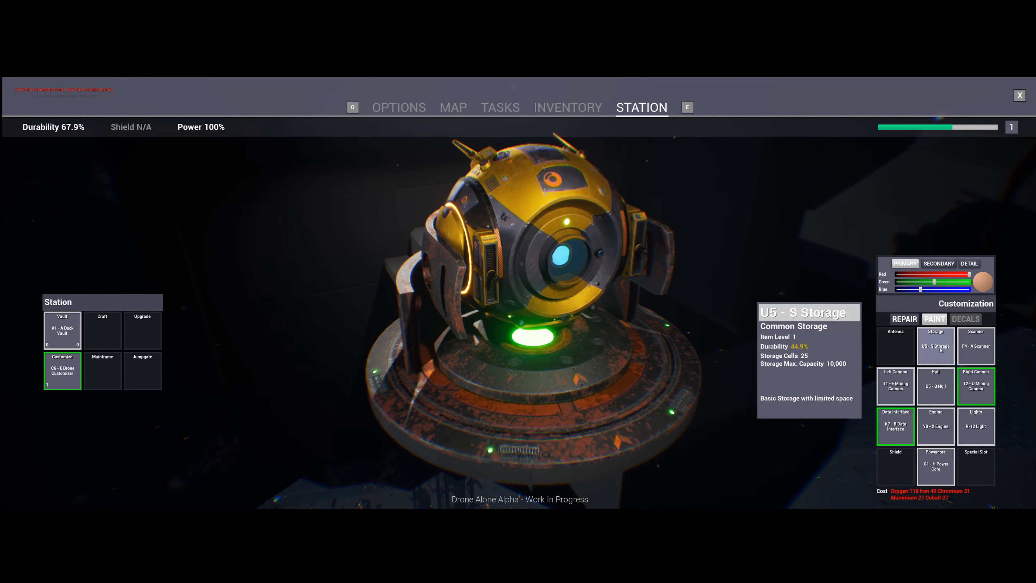
left_click(936, 385)
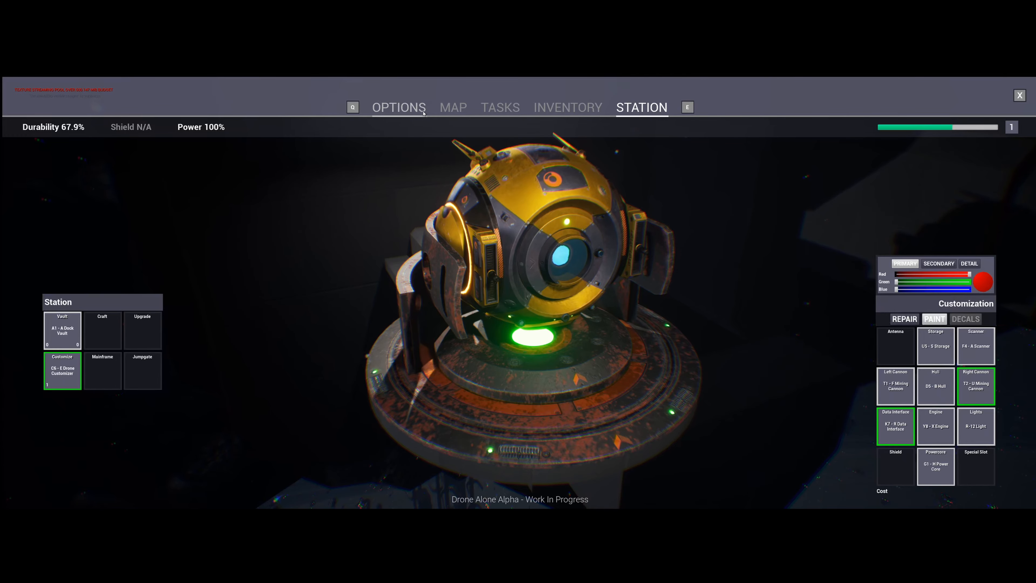
left_click(399, 107)
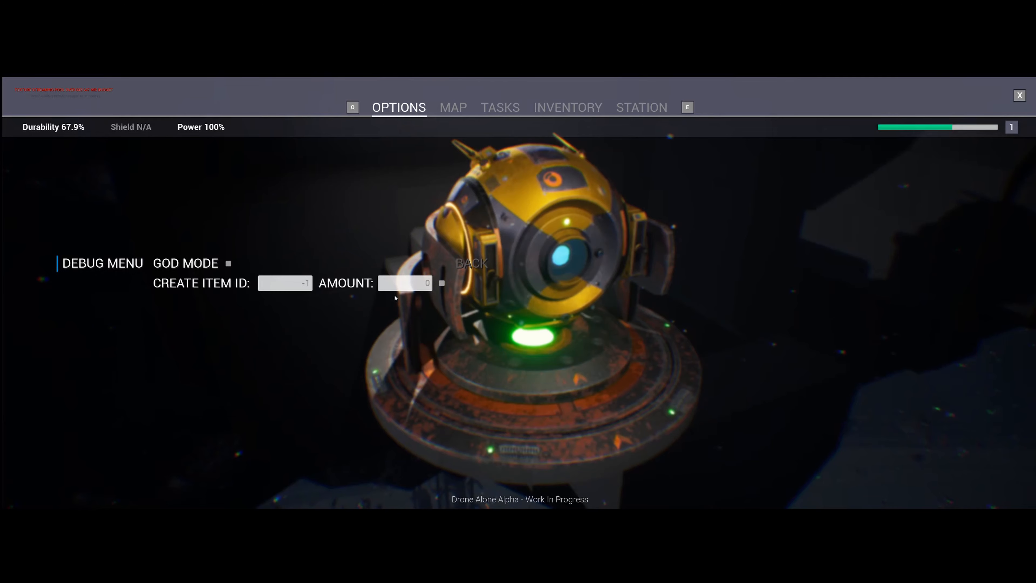
Spawn 1000 Aluminium (item ID 25), check storage, and return to station customization
type("25")
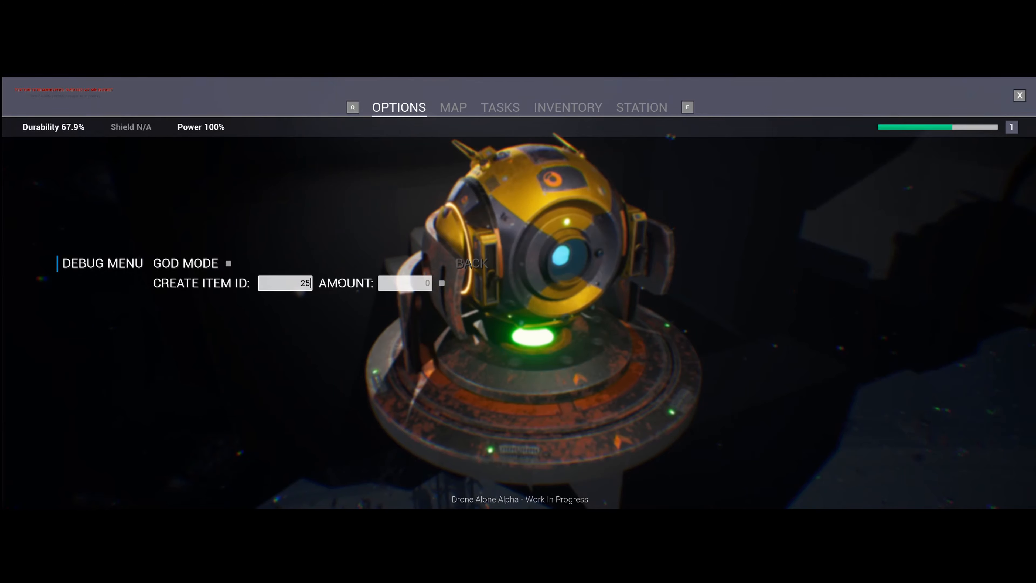
type("1000")
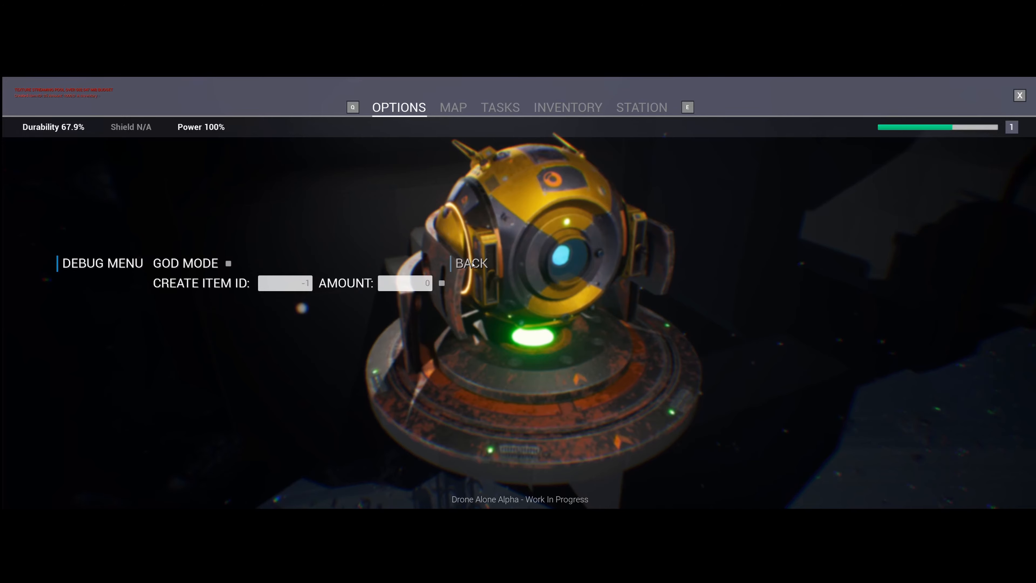
left_click(567, 107)
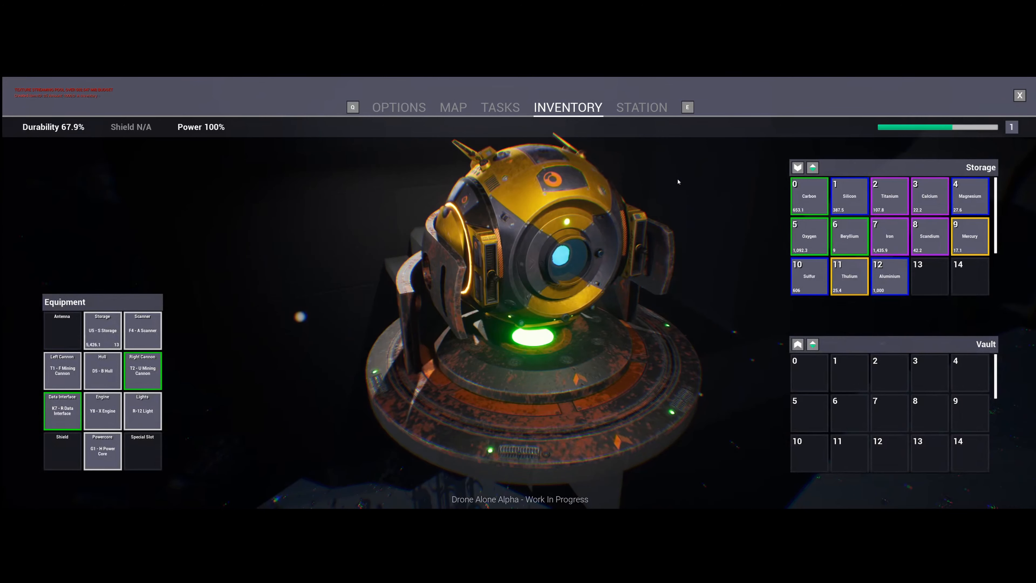
left_click(641, 107)
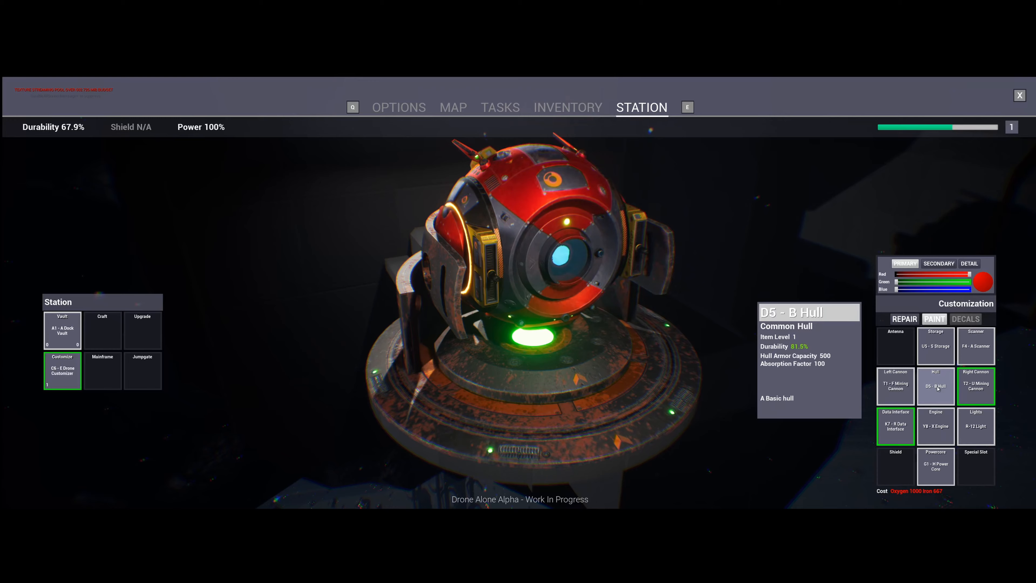
Paint the drone's hull red and its storage module blue
left_click(975, 387)
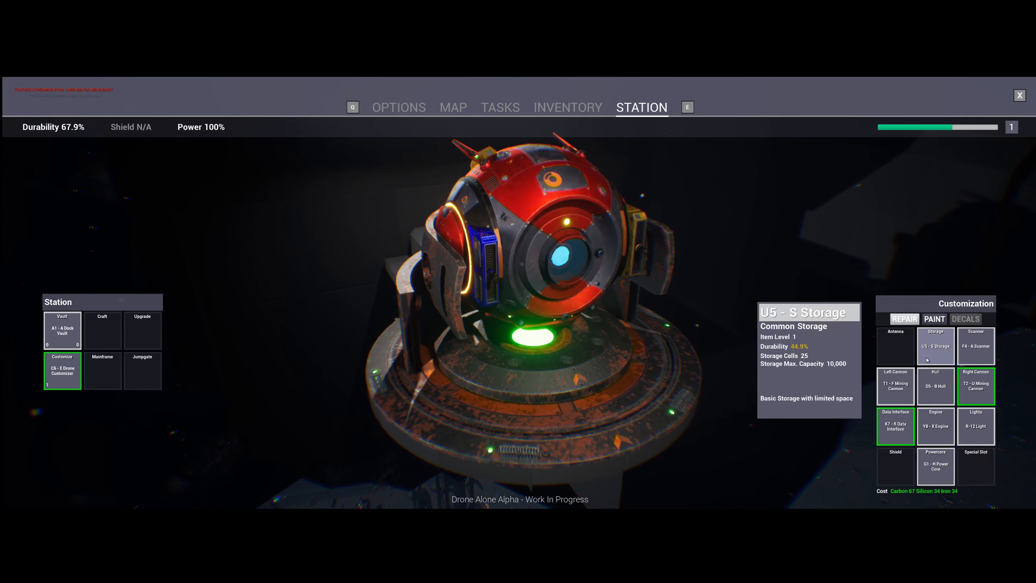
Repair the hull to raise drone durability to 79%, then go to the game options
left_click(936, 385)
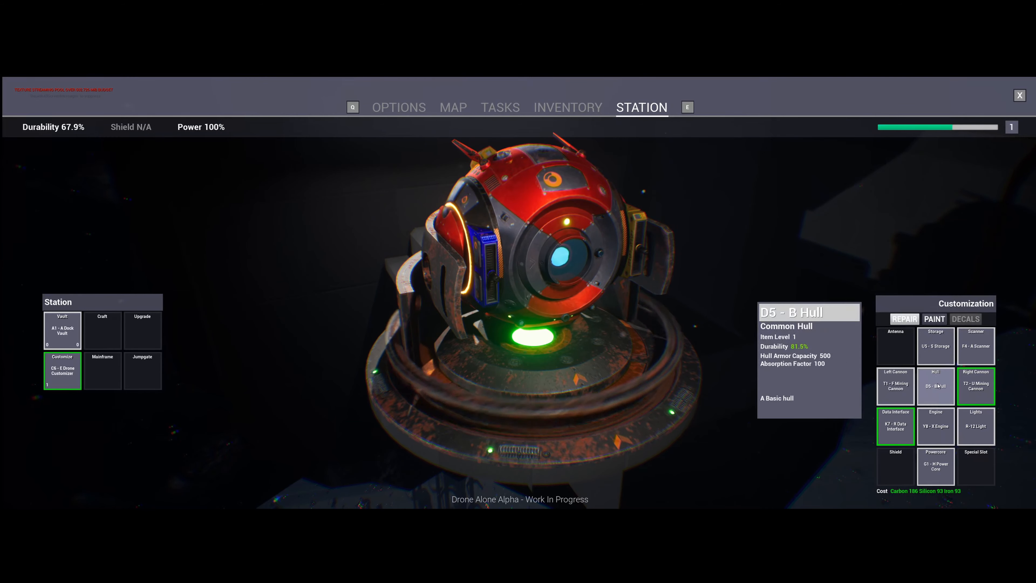
left_click(976, 385)
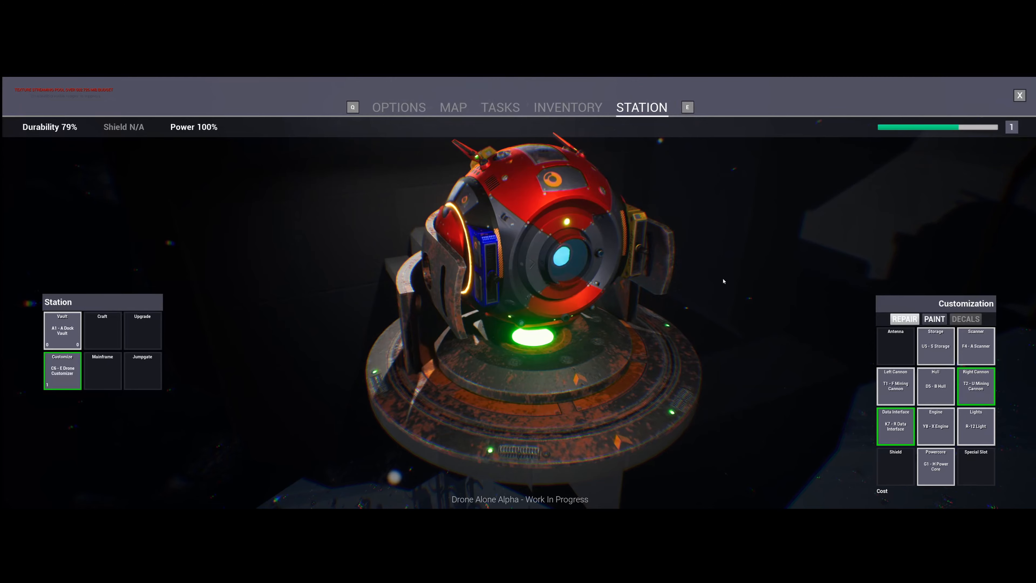
left_click(934, 319)
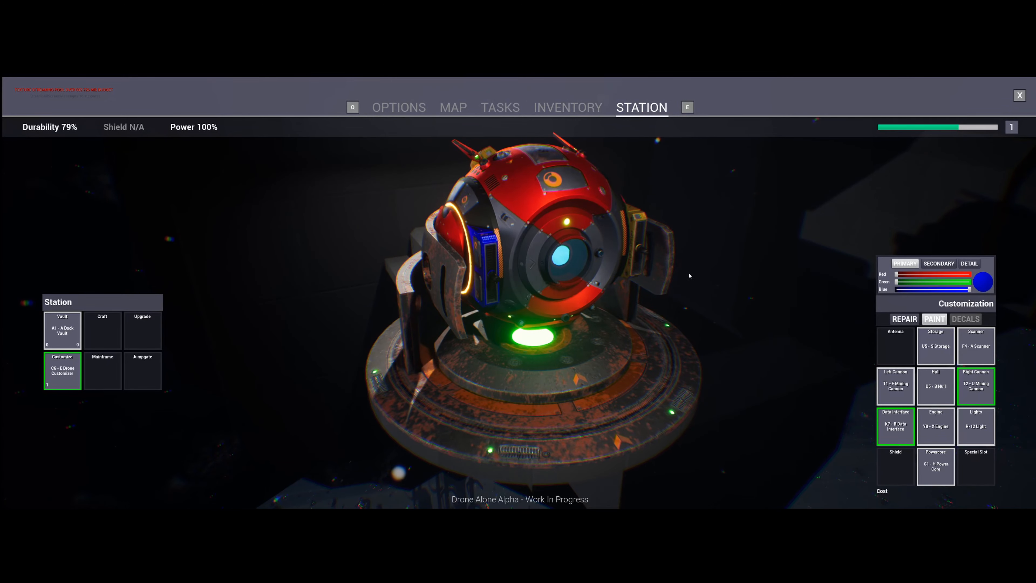
left_click(398, 107)
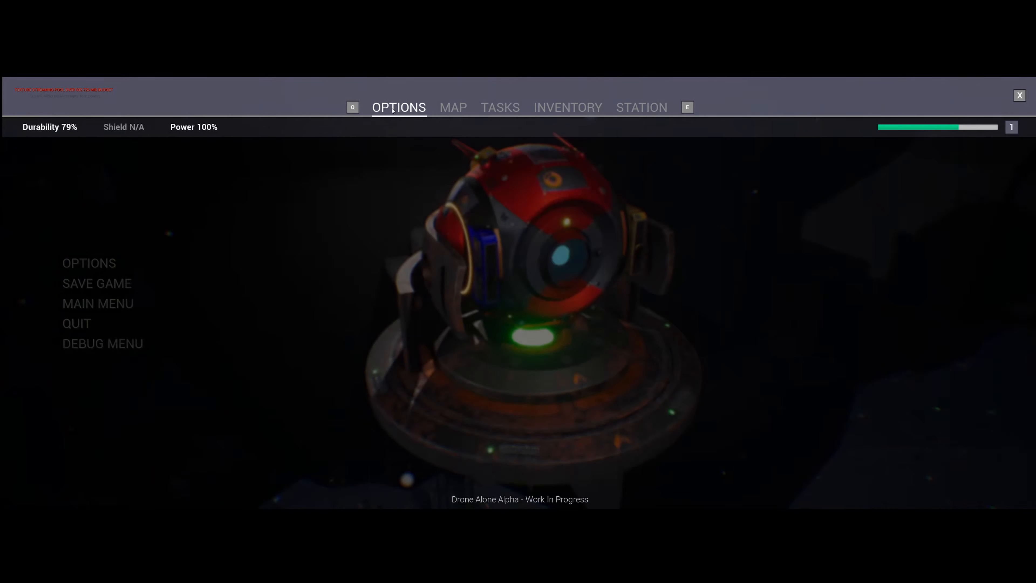